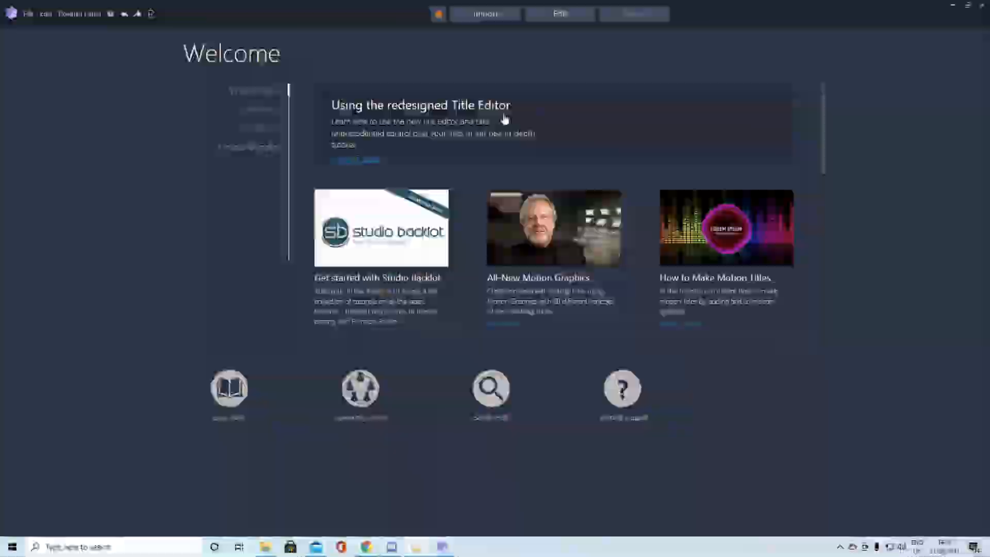
- Import only COD Clip.mp4 from the OBS Recordings folder into the project bin
{"action": "left_click", "coordinate": [485, 13]}
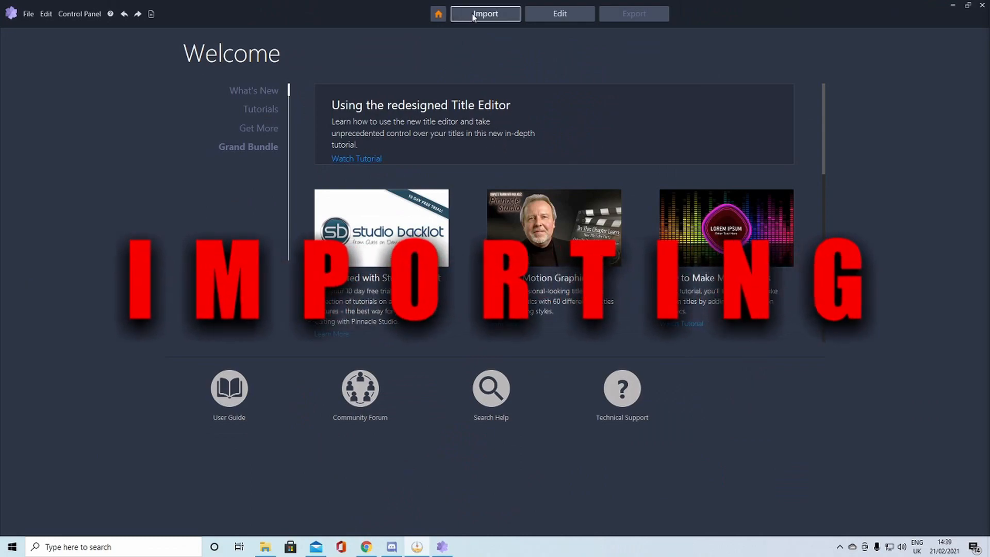
{"action": "left_click", "coordinate": [485, 14]}
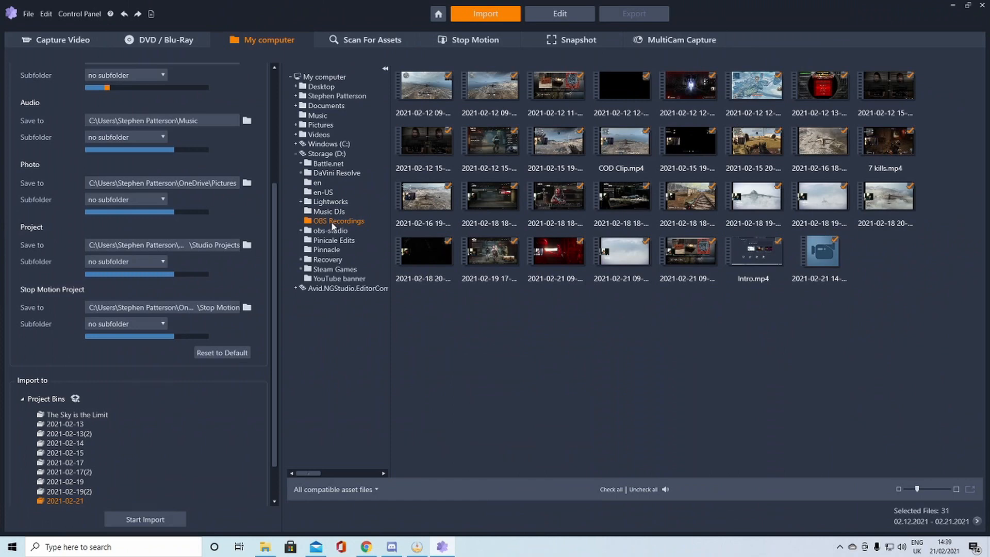
{"action": "mouse_move", "coordinate": [869, 287]}
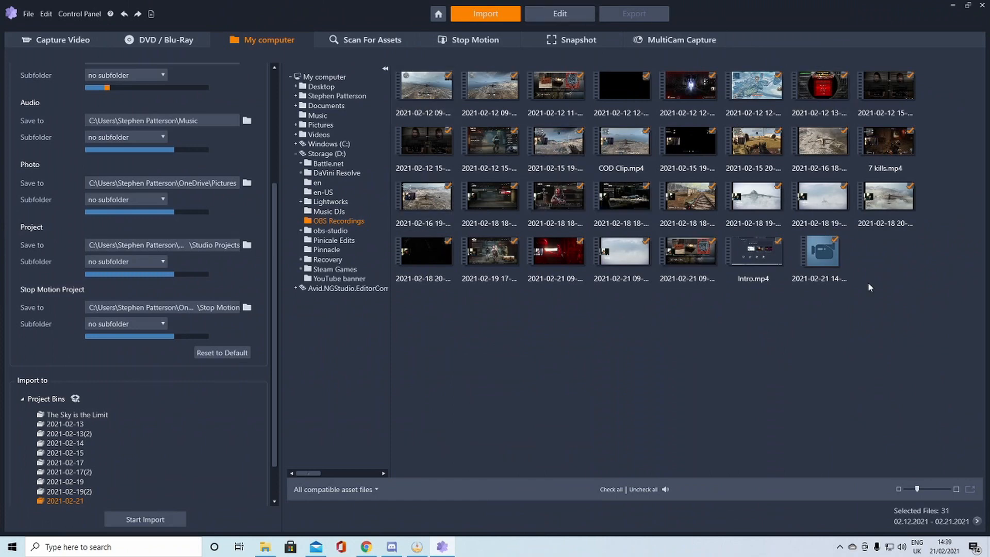
{"action": "mouse_move", "coordinate": [600, 519]}
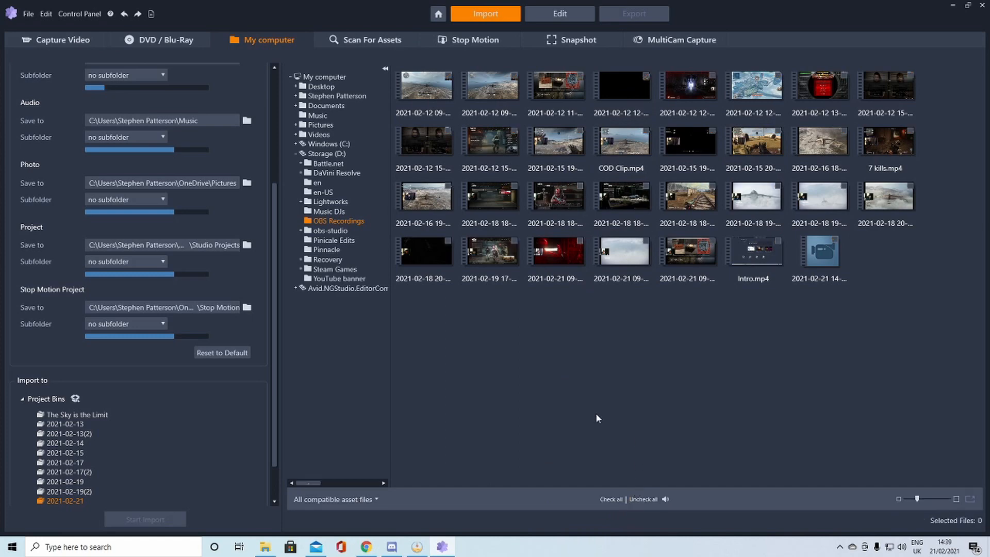
{"action": "mouse_move", "coordinate": [676, 362]}
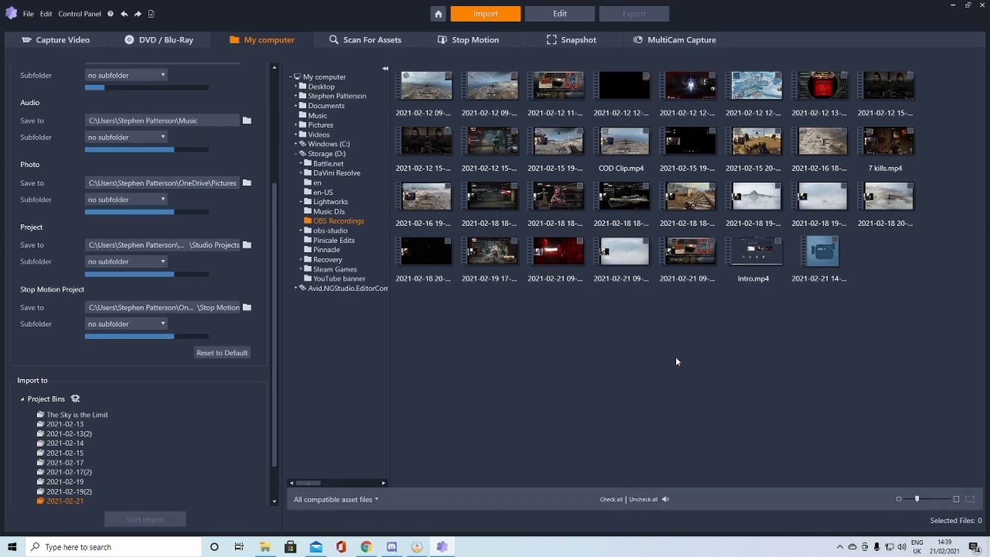
{"action": "left_click", "coordinate": [620, 141]}
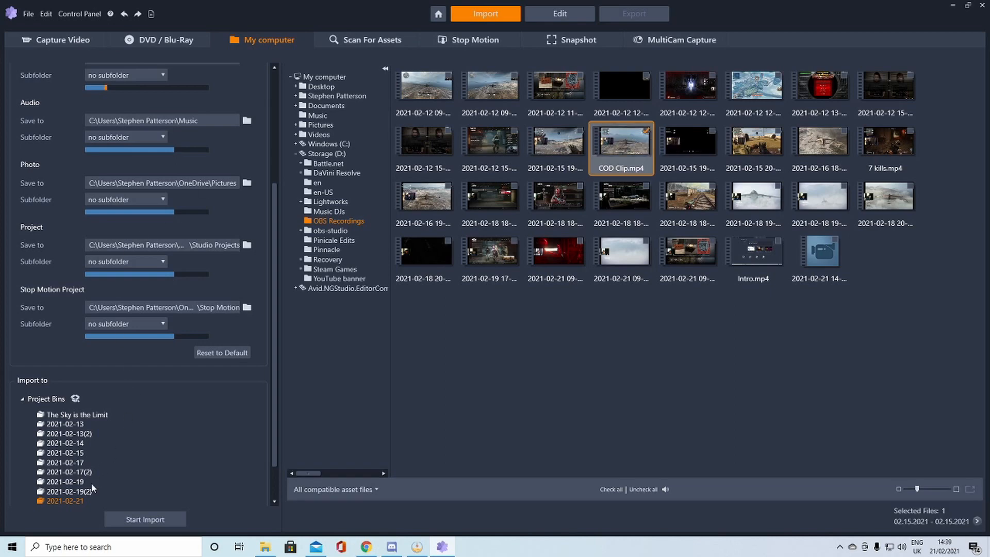
{"action": "mouse_move", "coordinate": [316, 315]}
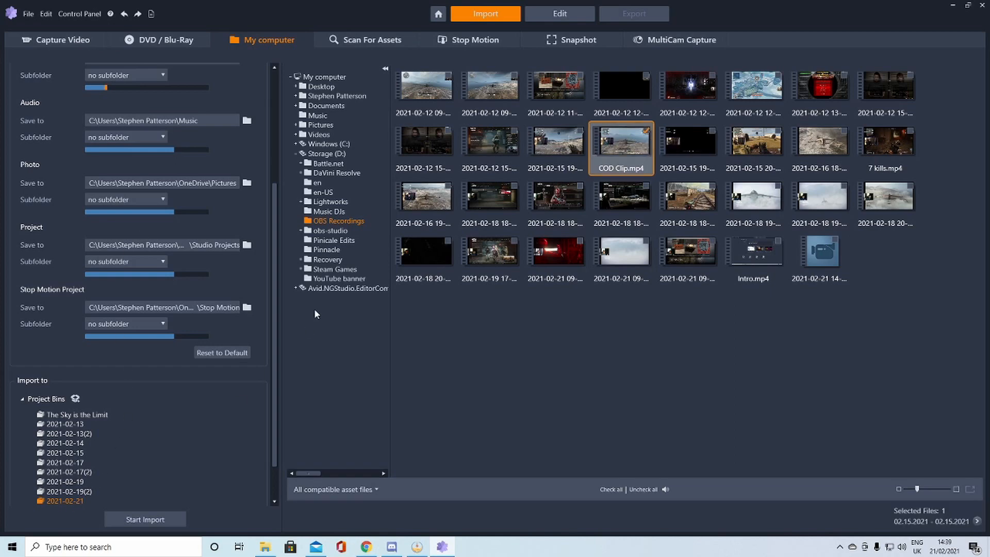
{"action": "mouse_move", "coordinate": [145, 519]}
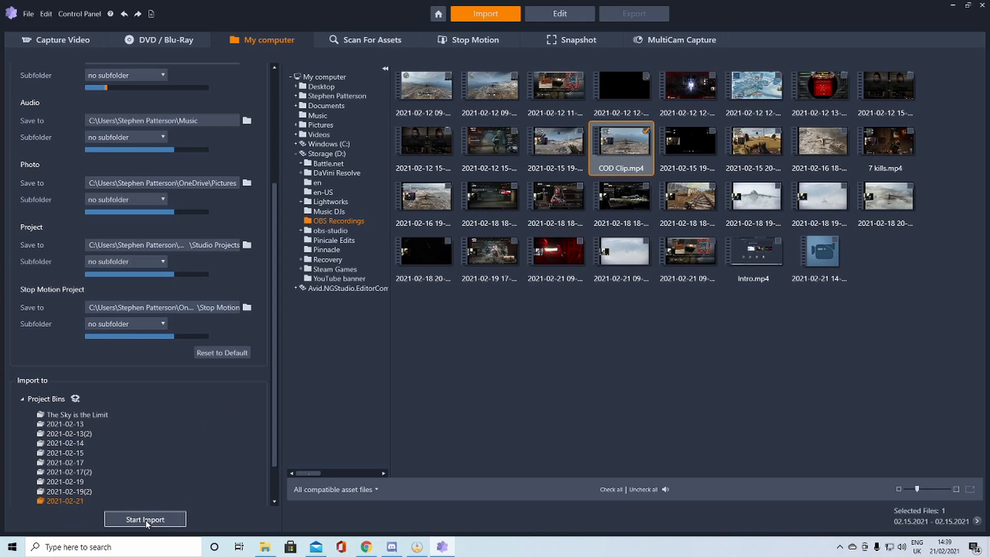
{"action": "left_click", "coordinate": [145, 518]}
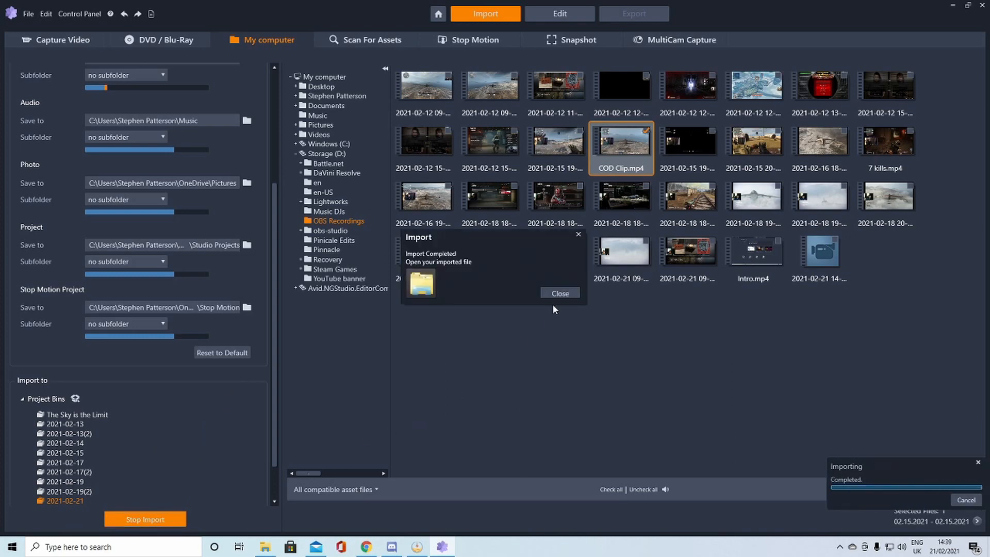
{"action": "left_click", "coordinate": [558, 292]}
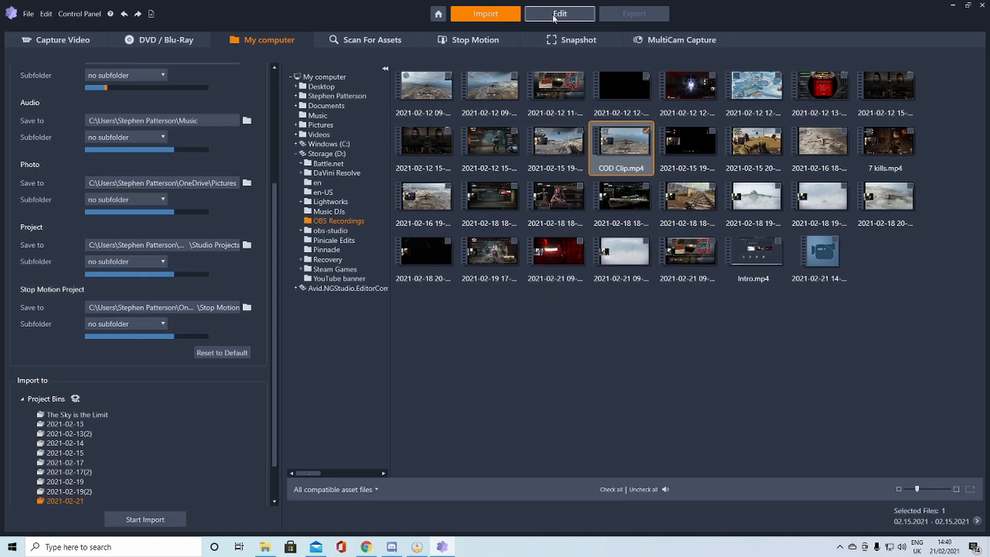
- Switch to the Edit workspace showing the project bin and timeline
{"action": "left_click", "coordinate": [557, 13]}
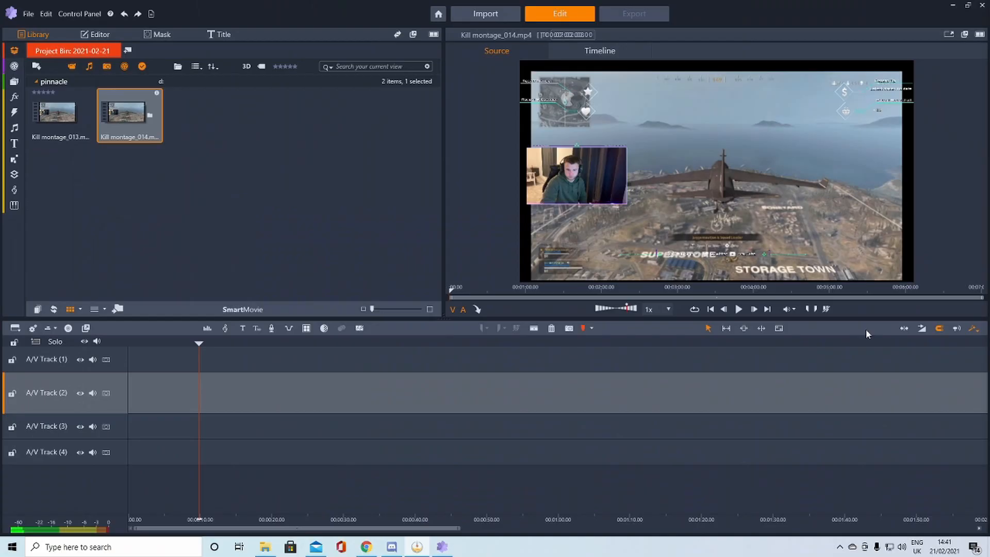
{"action": "mouse_move", "coordinate": [127, 114]}
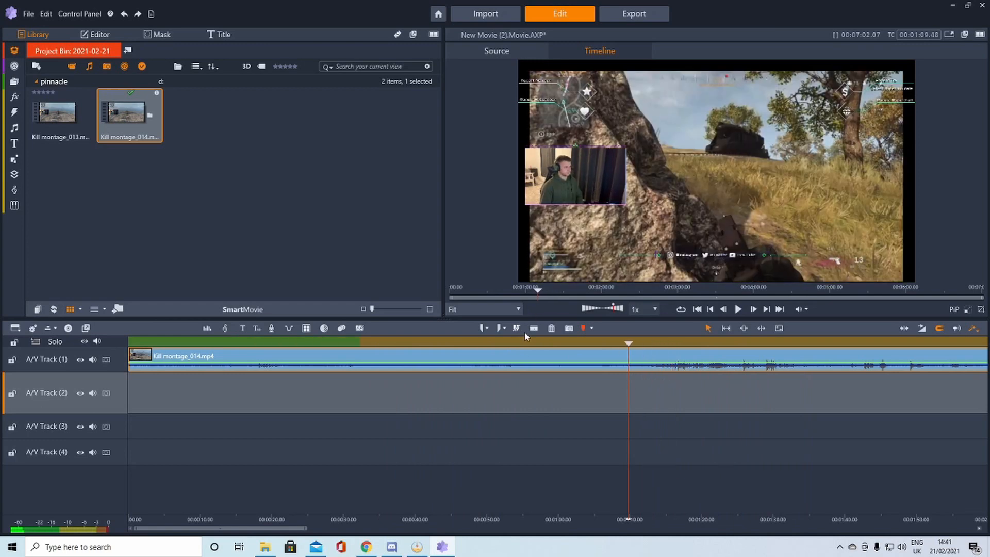
{"action": "mouse_move", "coordinate": [533, 328]}
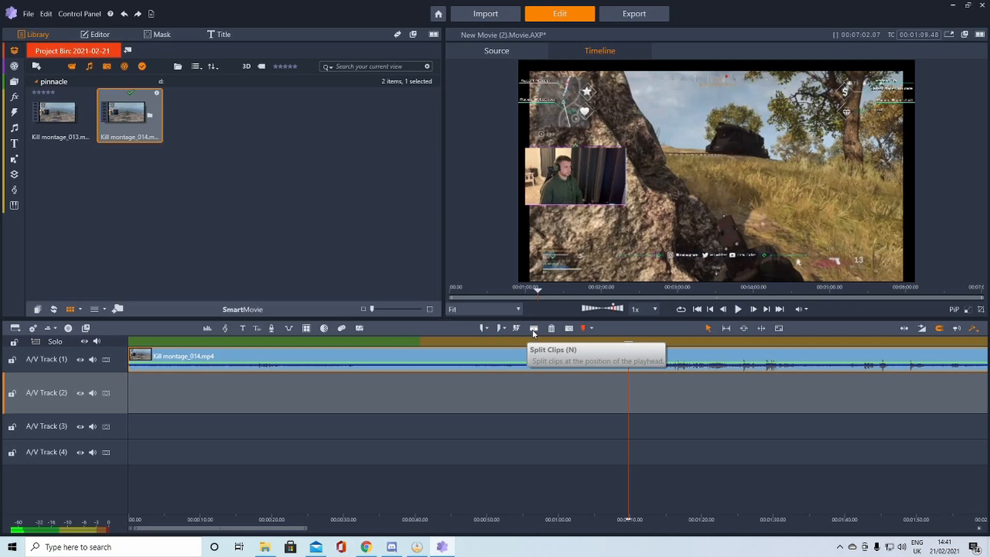
{"action": "mouse_move", "coordinate": [543, 370]}
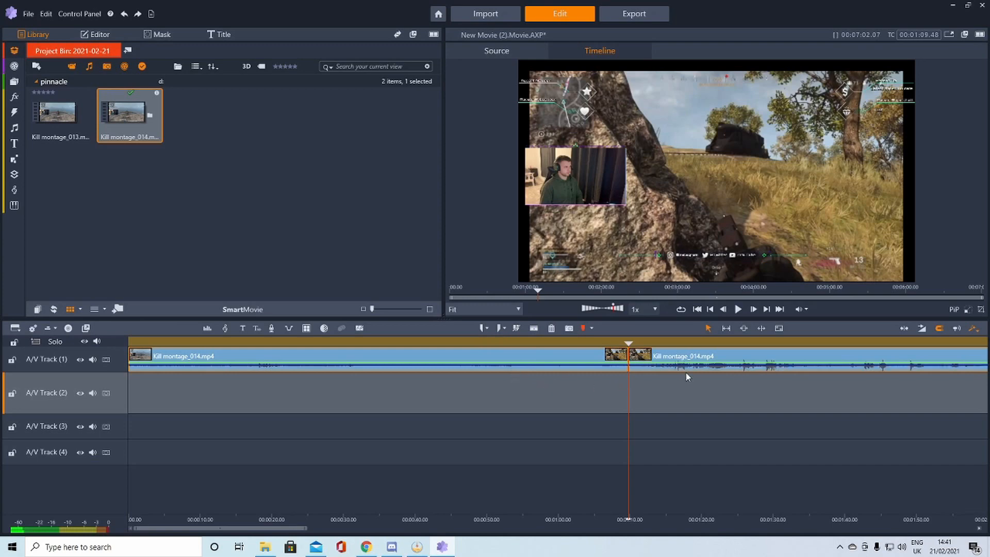
{"action": "mouse_move", "coordinate": [487, 365]}
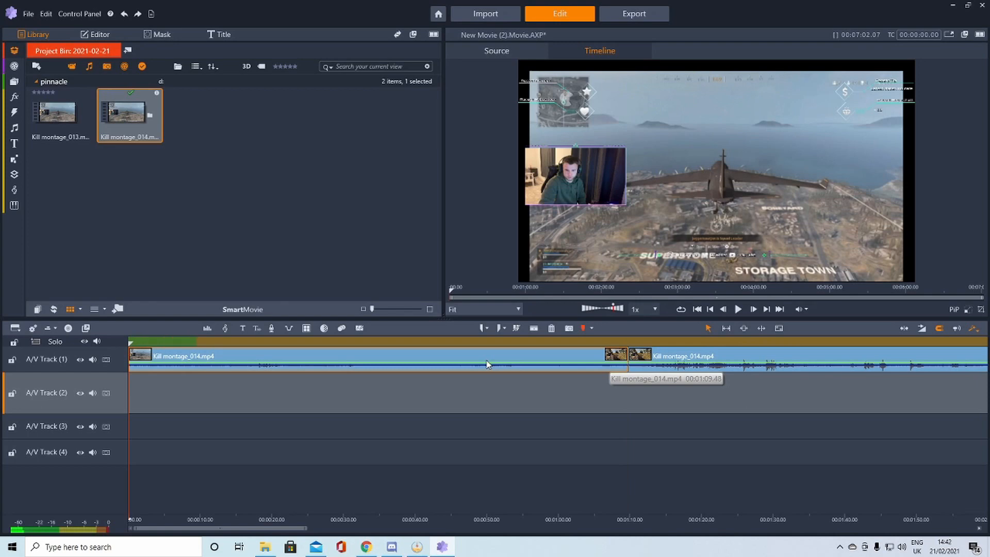
- Play the montage from the start and split the clip about ten seconds in
{"action": "right_click", "coordinate": [486, 365]}
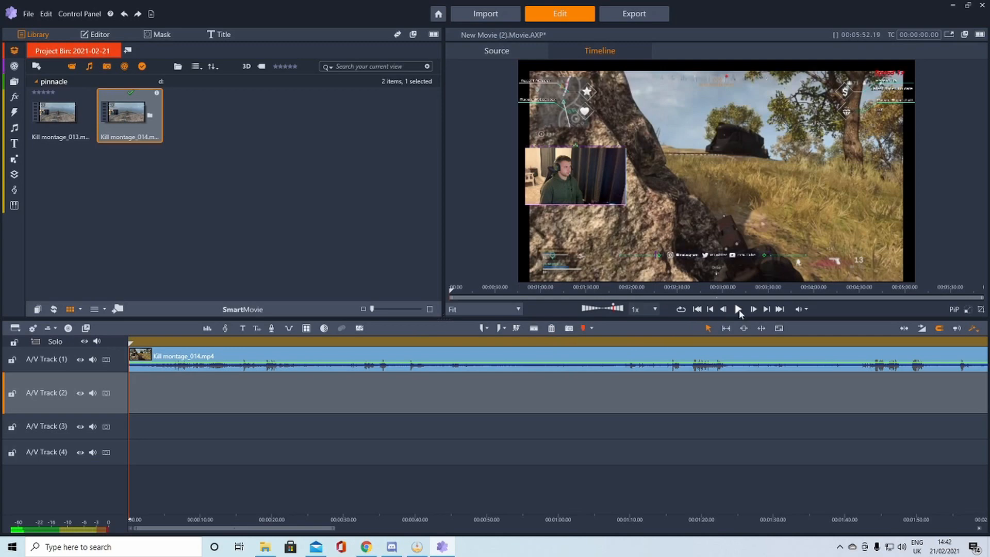
{"action": "left_click", "coordinate": [737, 308]}
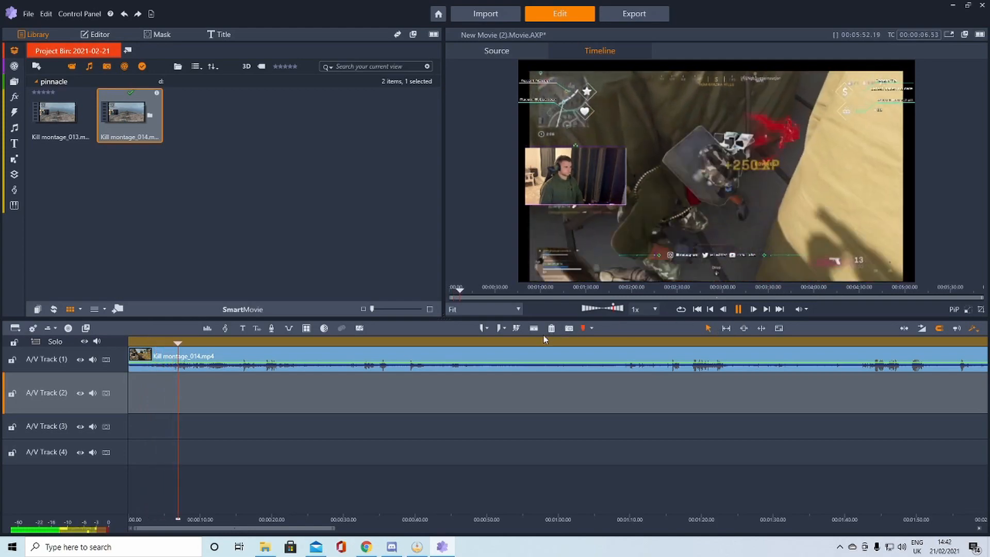
{"action": "mouse_move", "coordinate": [534, 328]}
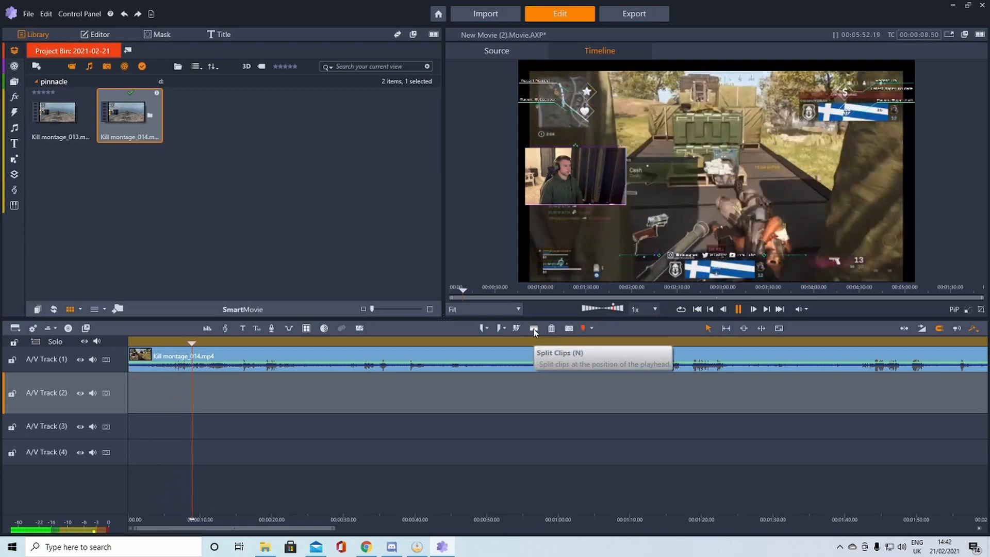
{"action": "left_click", "coordinate": [533, 328]}
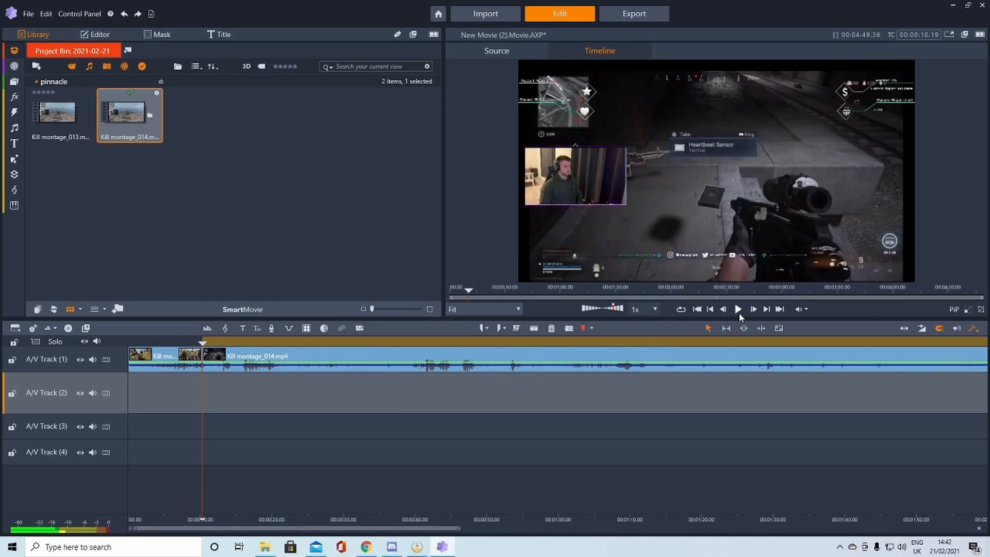
- Play on and split the long clip at the next two kill moments
{"action": "left_click", "coordinate": [736, 309]}
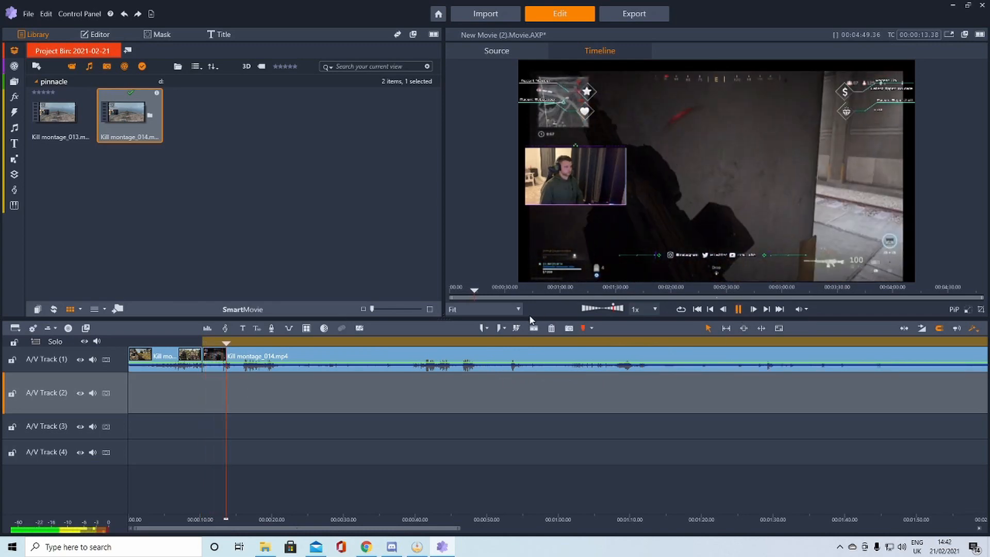
{"action": "mouse_move", "coordinate": [533, 328]}
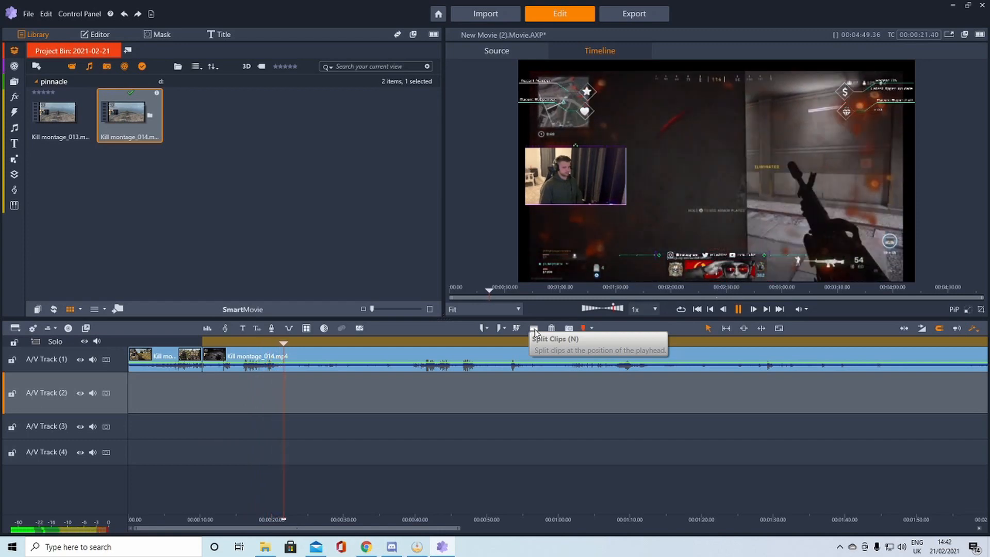
{"action": "left_click", "coordinate": [533, 328]}
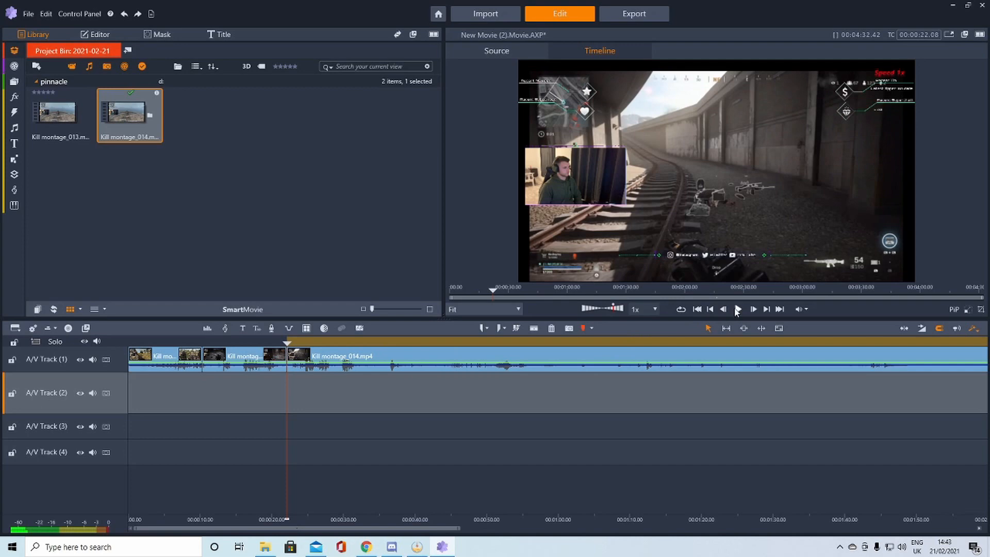
{"action": "left_click", "coordinate": [736, 308]}
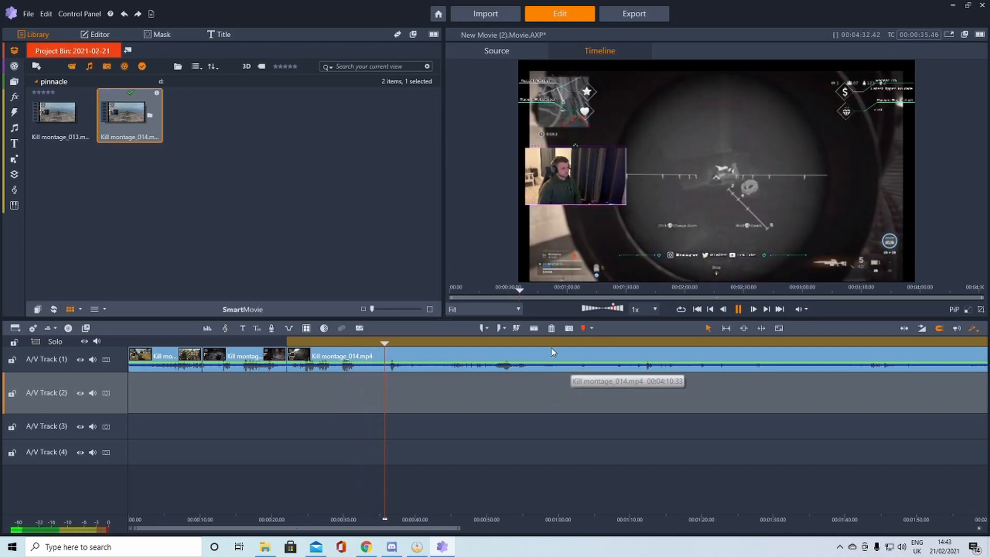
{"action": "mouse_move", "coordinate": [533, 328]}
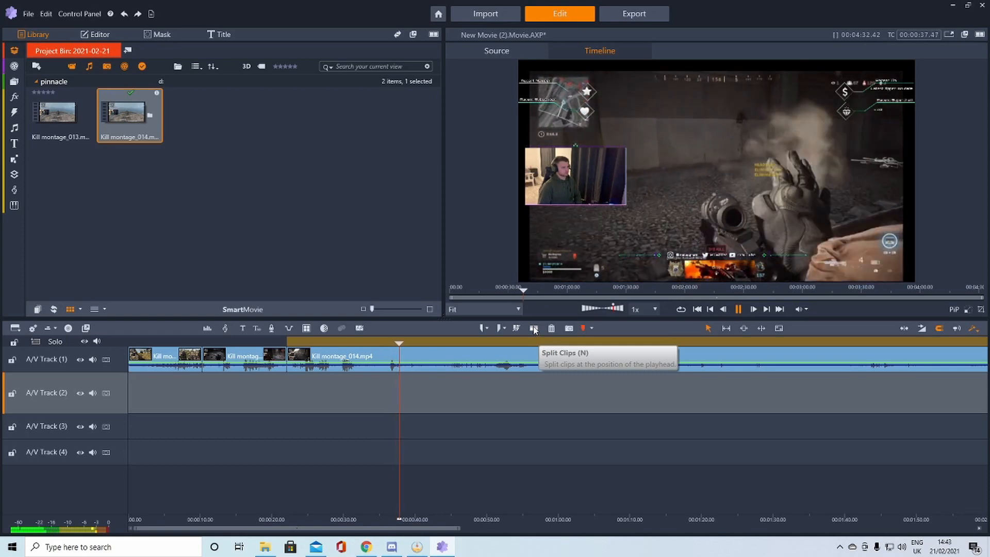
{"action": "left_click", "coordinate": [533, 328]}
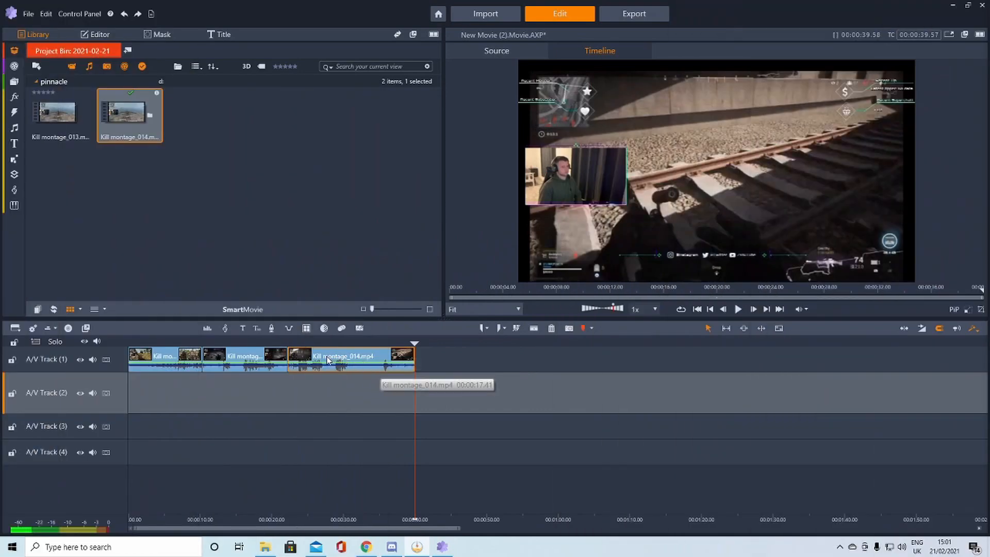
{"action": "mouse_move", "coordinate": [412, 365]}
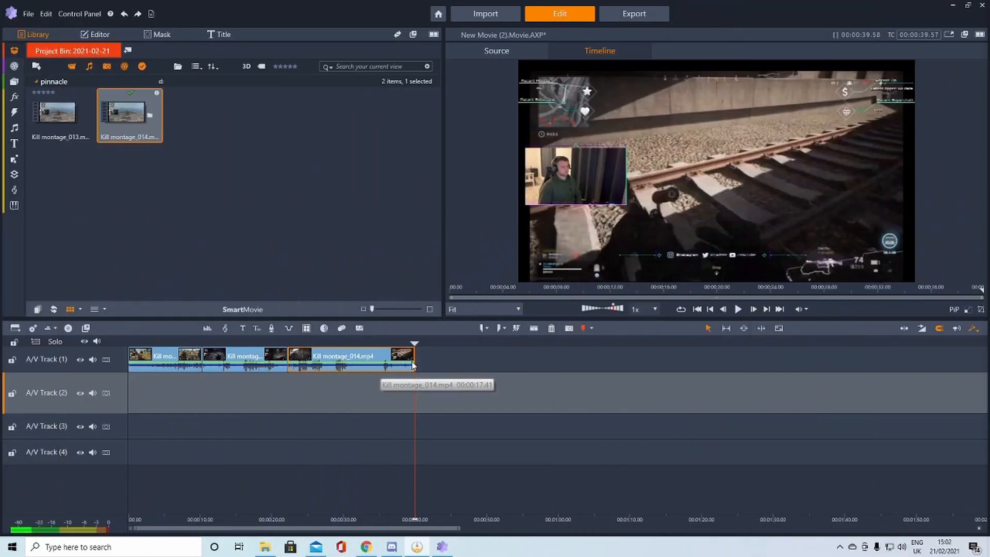
{"action": "mouse_move", "coordinate": [315, 342]}
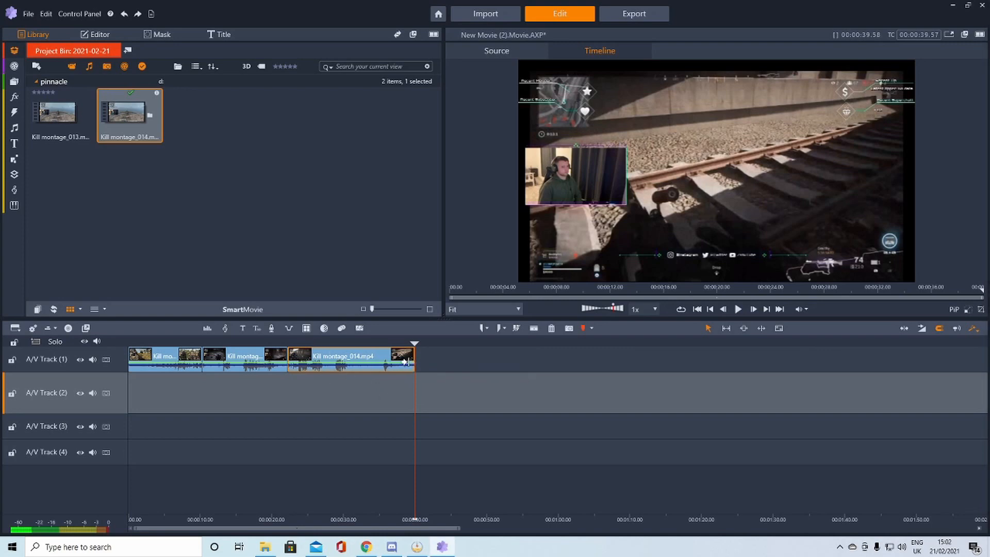
{"action": "mouse_move", "coordinate": [406, 360]}
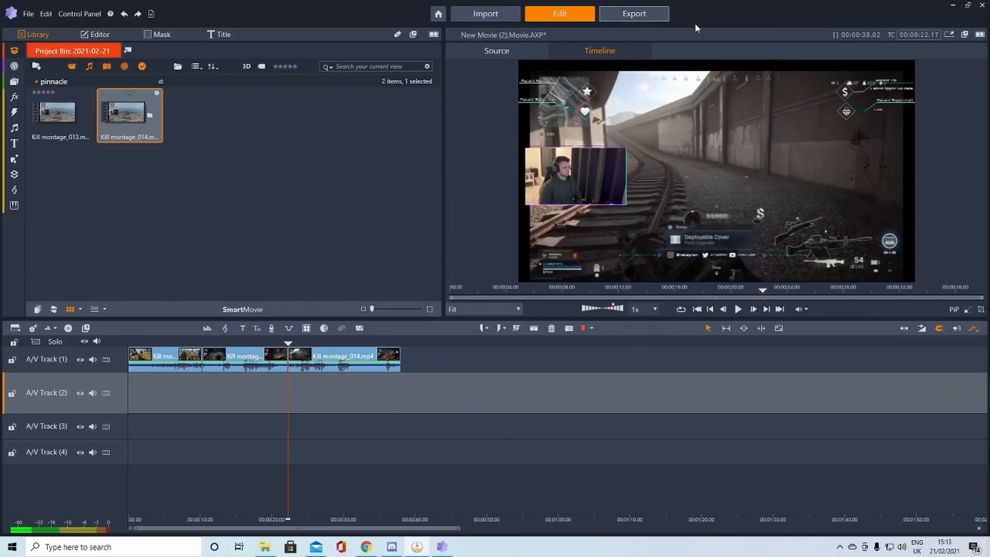
- Start exporting the montage as 'COD Kills' in MPEG-4 HD 720p
{"action": "left_click", "coordinate": [633, 14]}
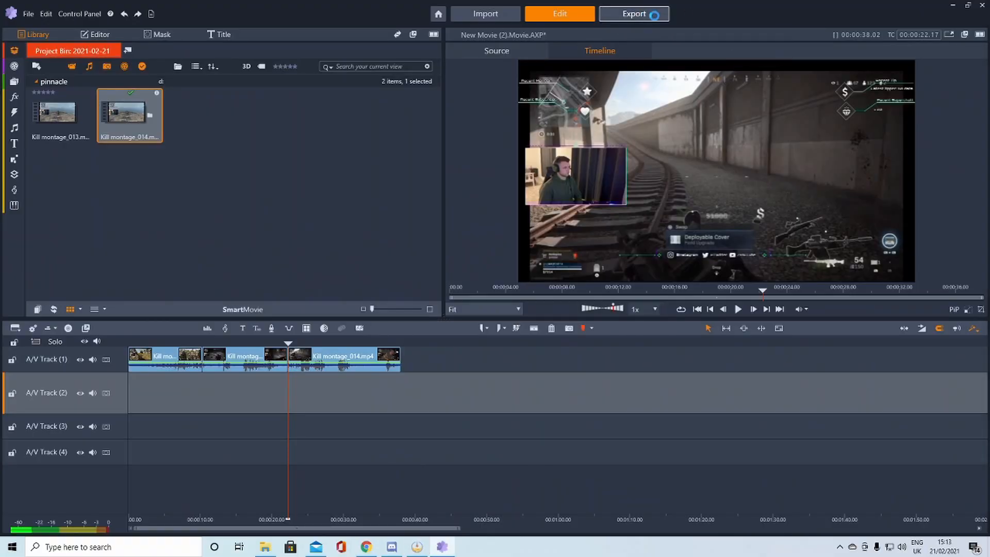
{"action": "left_click", "coordinate": [632, 13]}
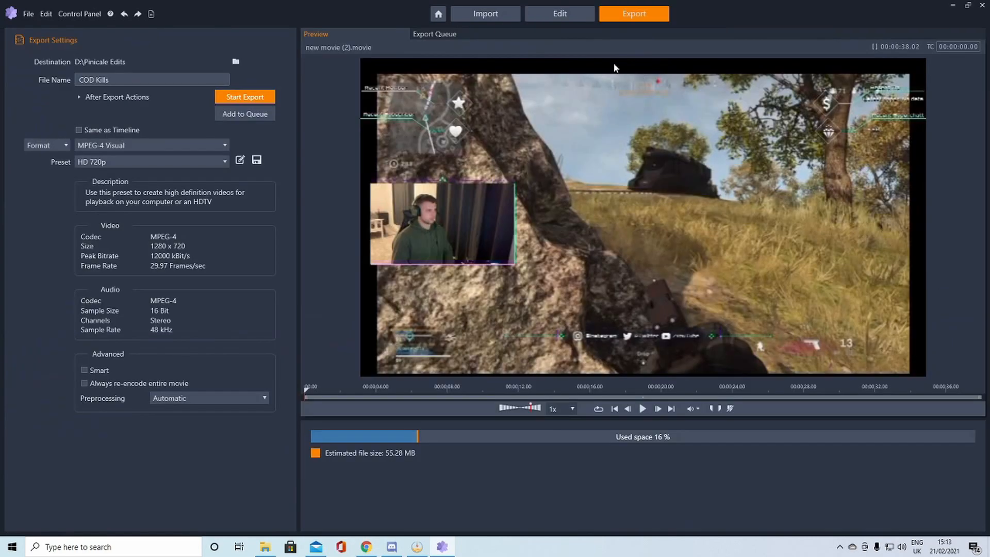
{"action": "mouse_move", "coordinate": [95, 65]}
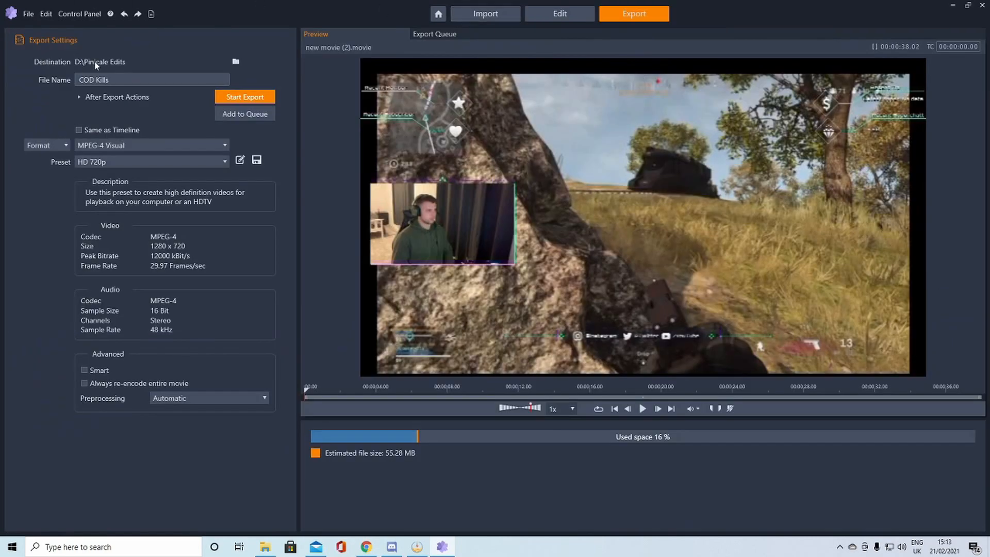
{"action": "mouse_move", "coordinate": [107, 66]}
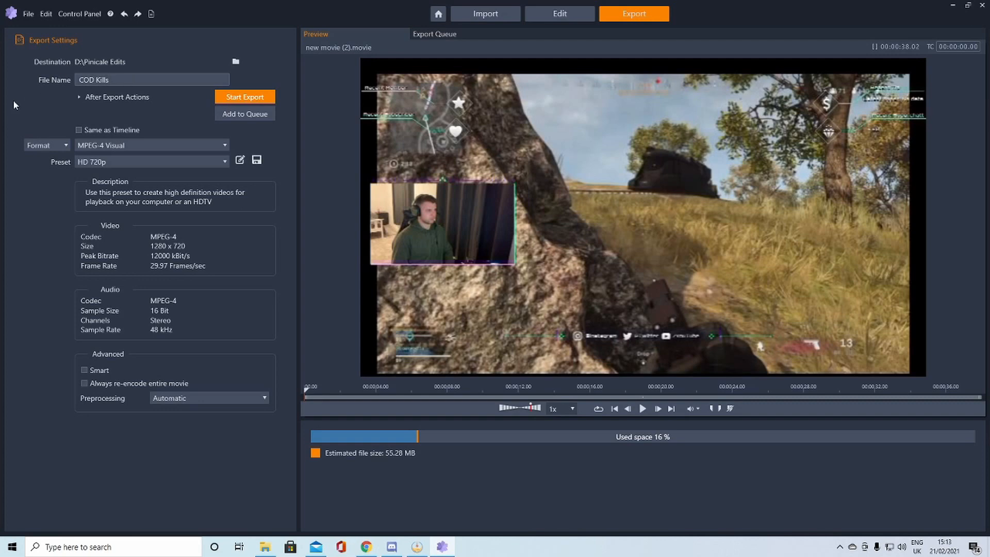
{"action": "mouse_move", "coordinate": [36, 172]}
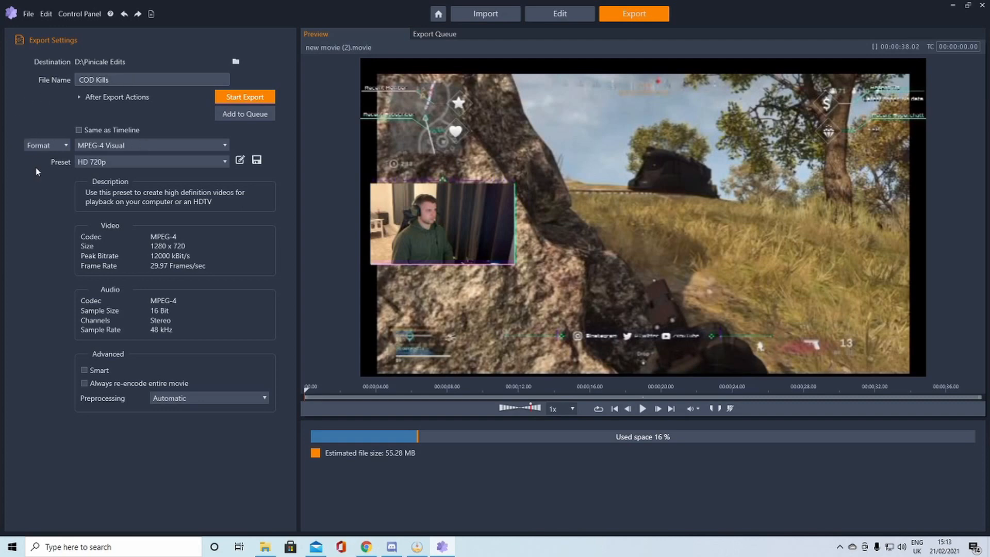
{"action": "mouse_move", "coordinate": [114, 171]}
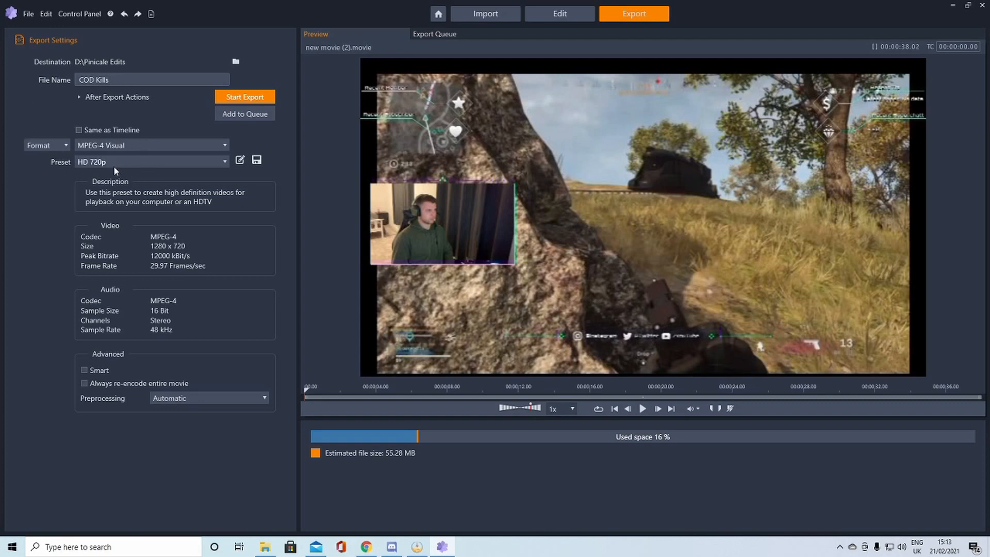
{"action": "mouse_move", "coordinate": [131, 160]}
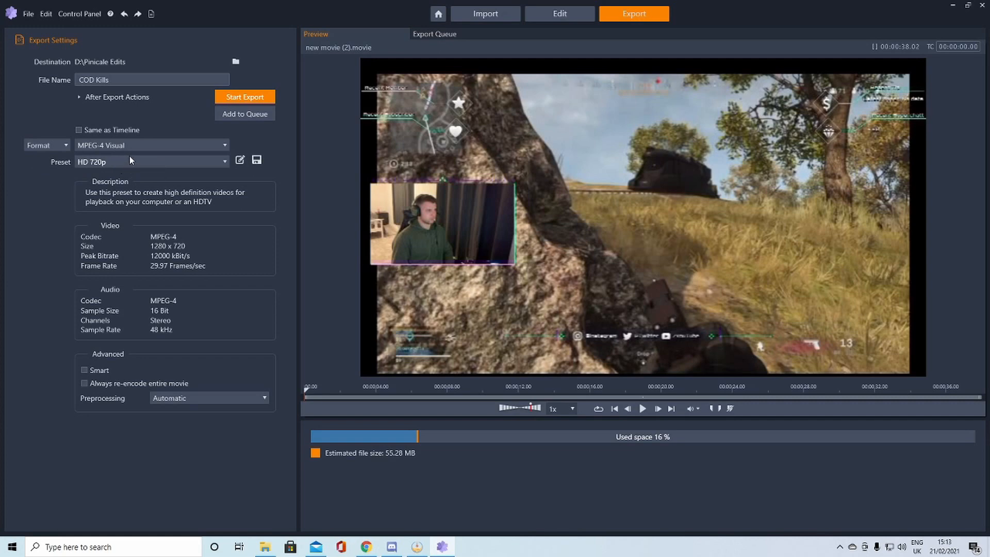
{"action": "mouse_move", "coordinate": [252, 87]}
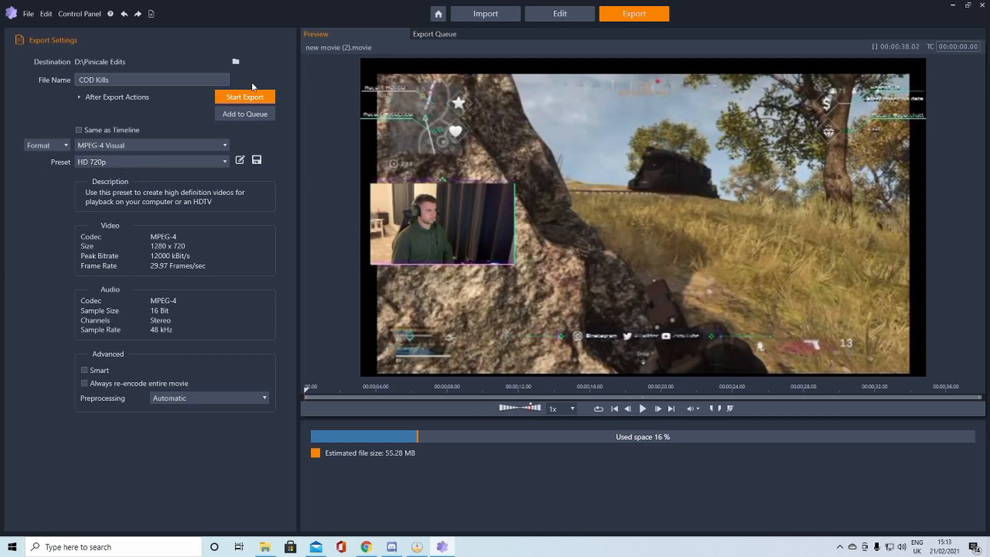
{"action": "left_click", "coordinate": [245, 97]}
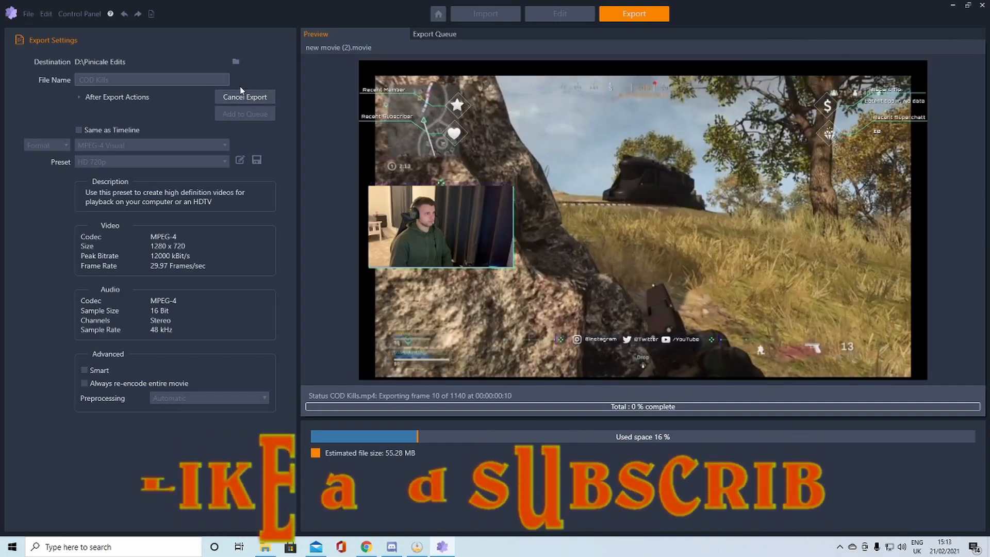